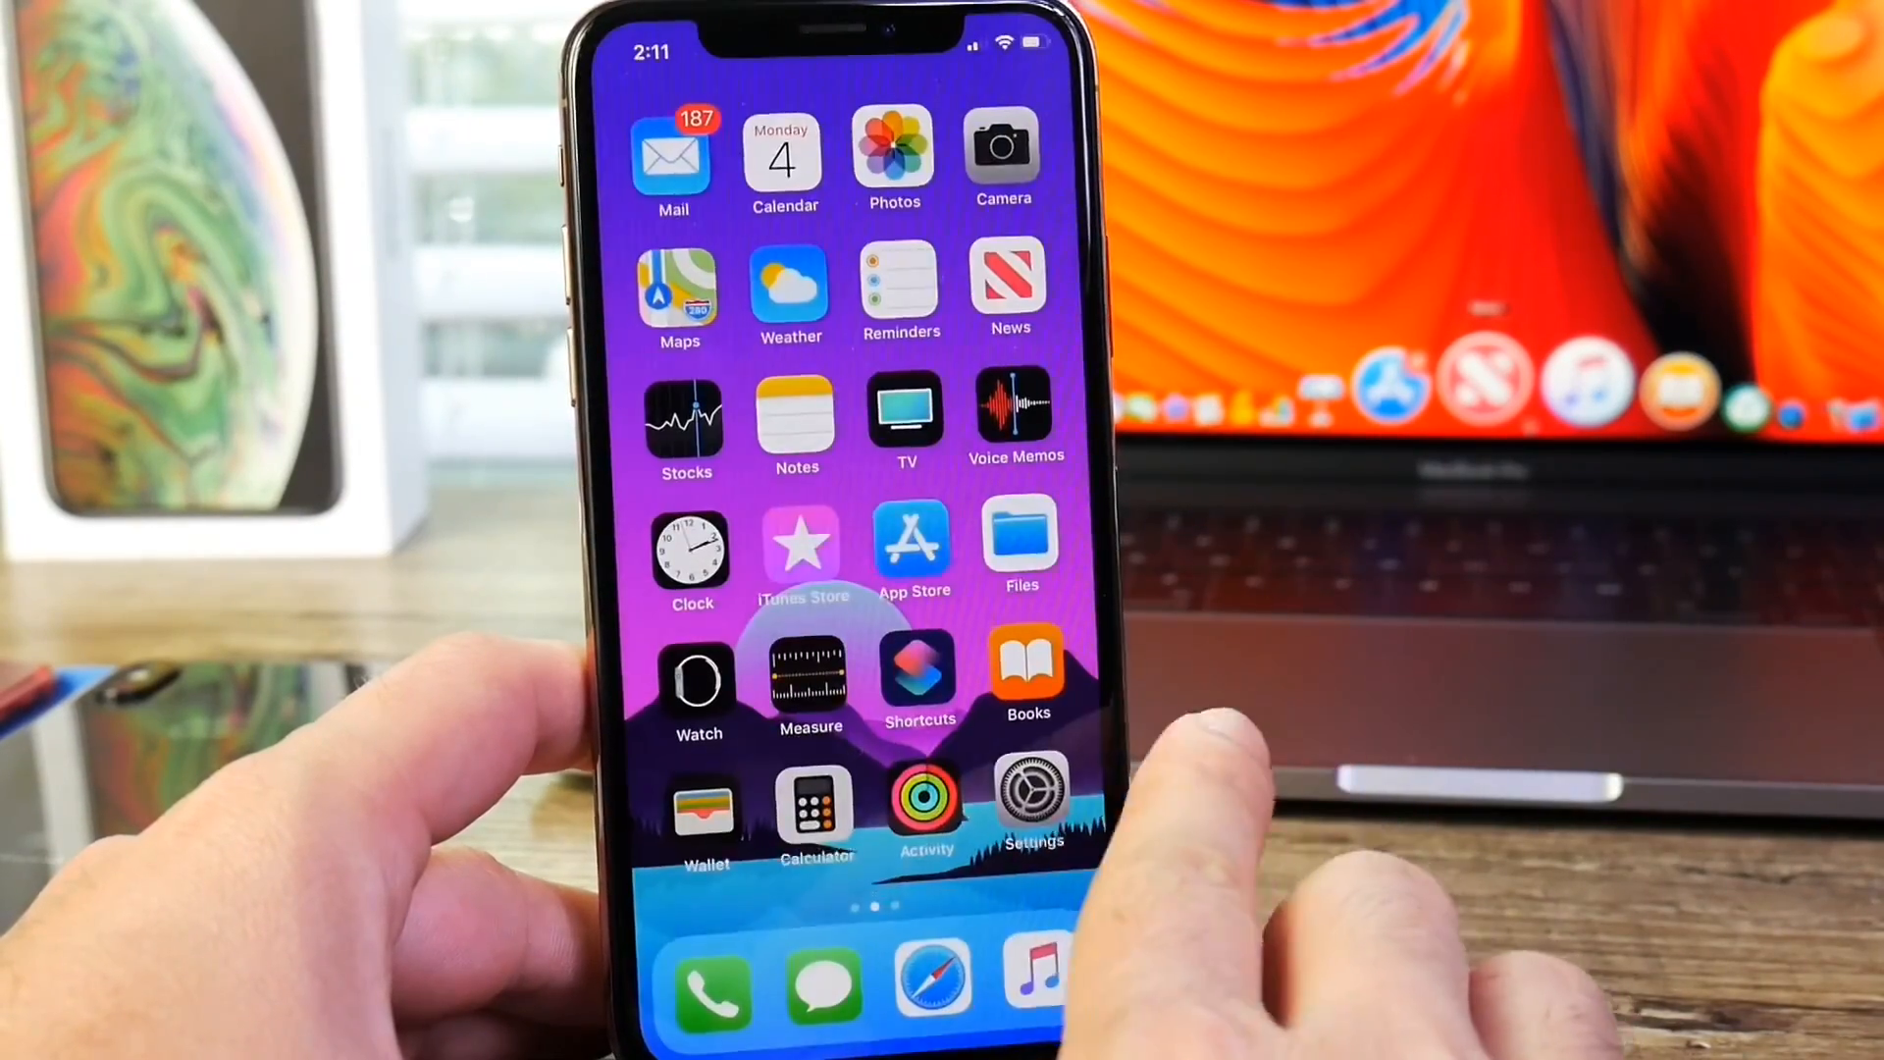
Step: Check Software Update shows iOS 12.2 up to date, then return to General
click(1031, 799)
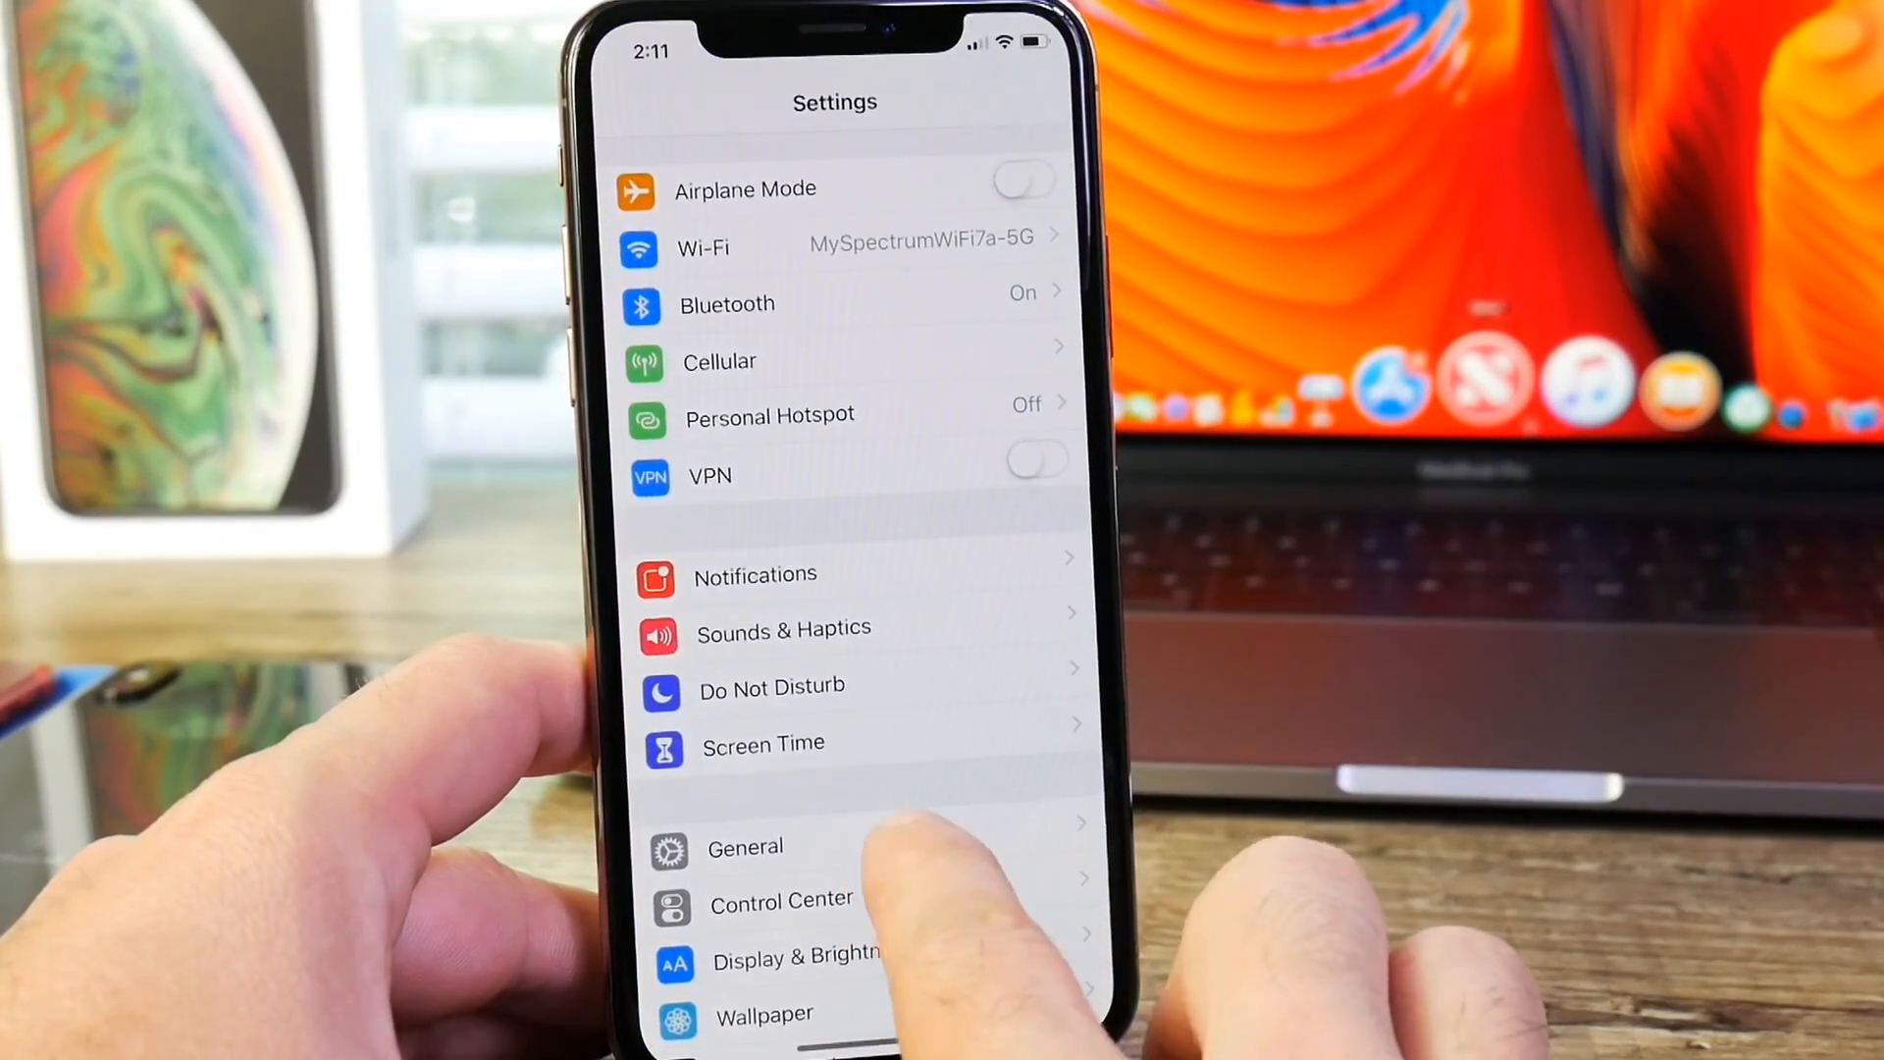
click(744, 846)
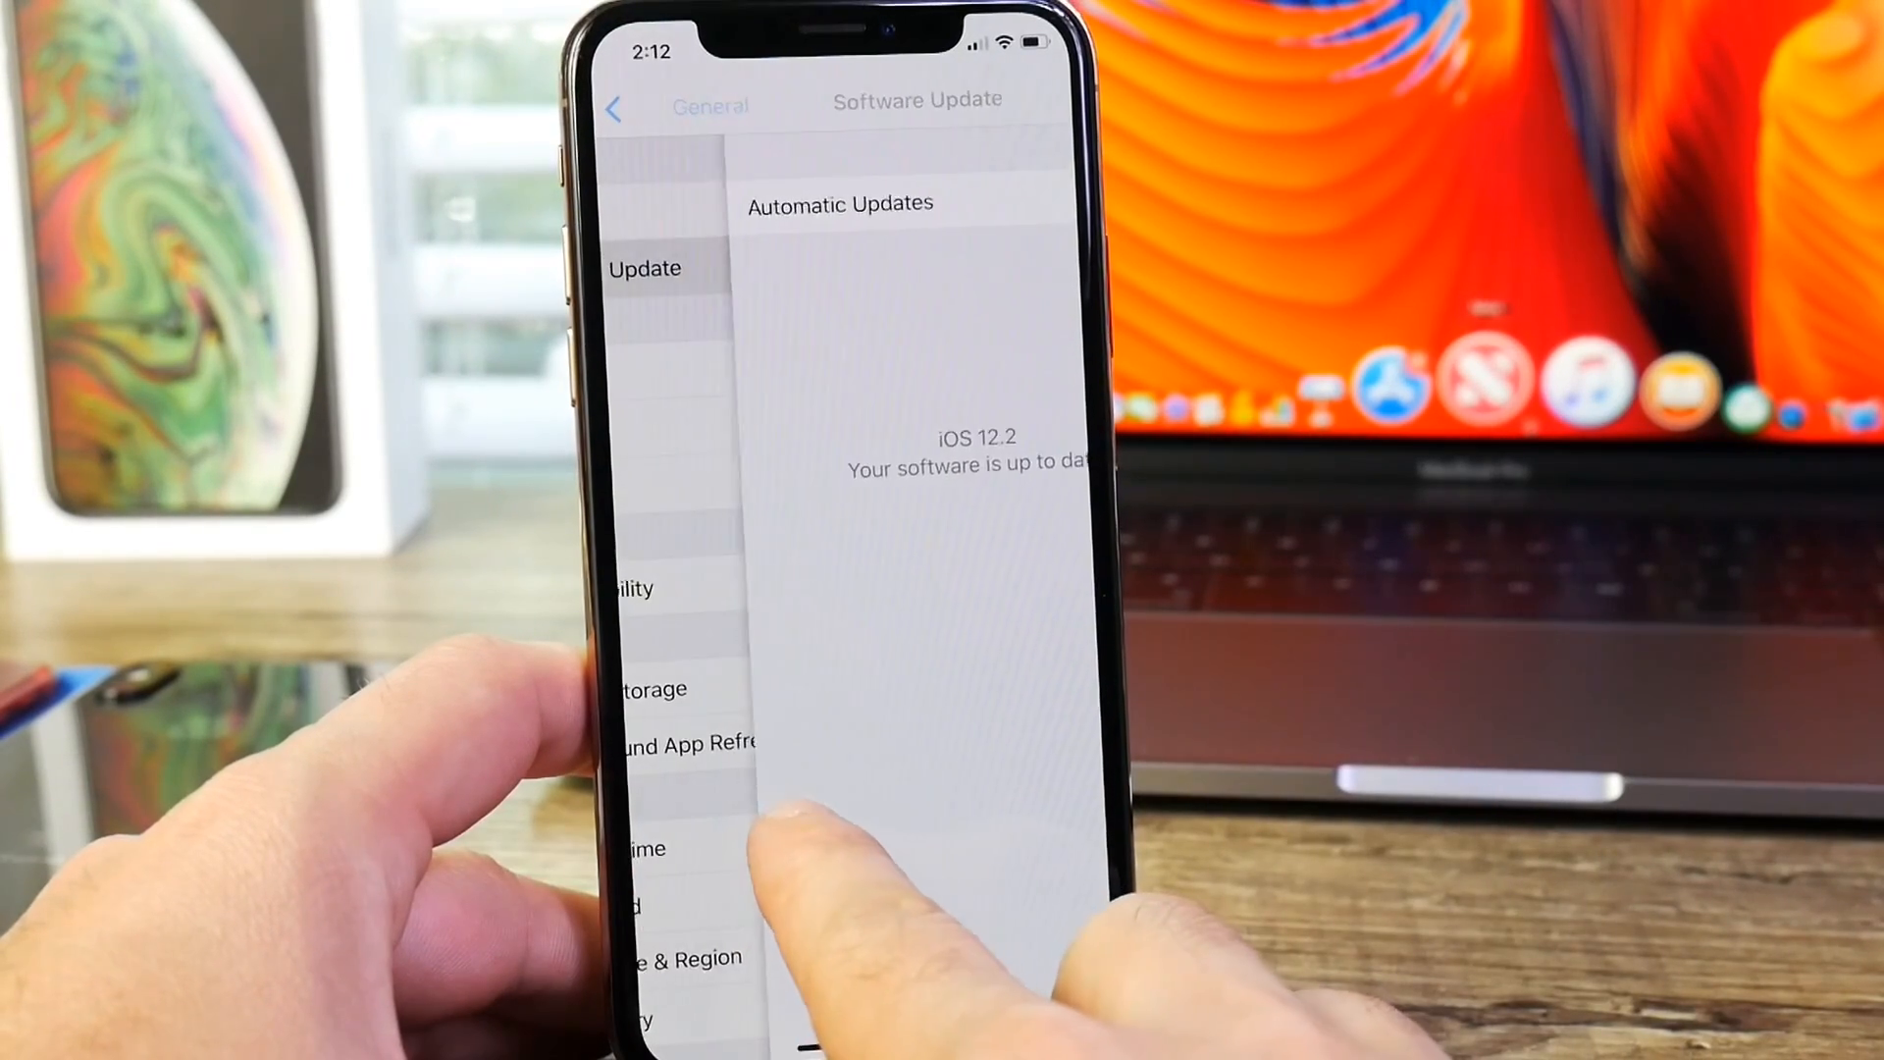
click(651, 107)
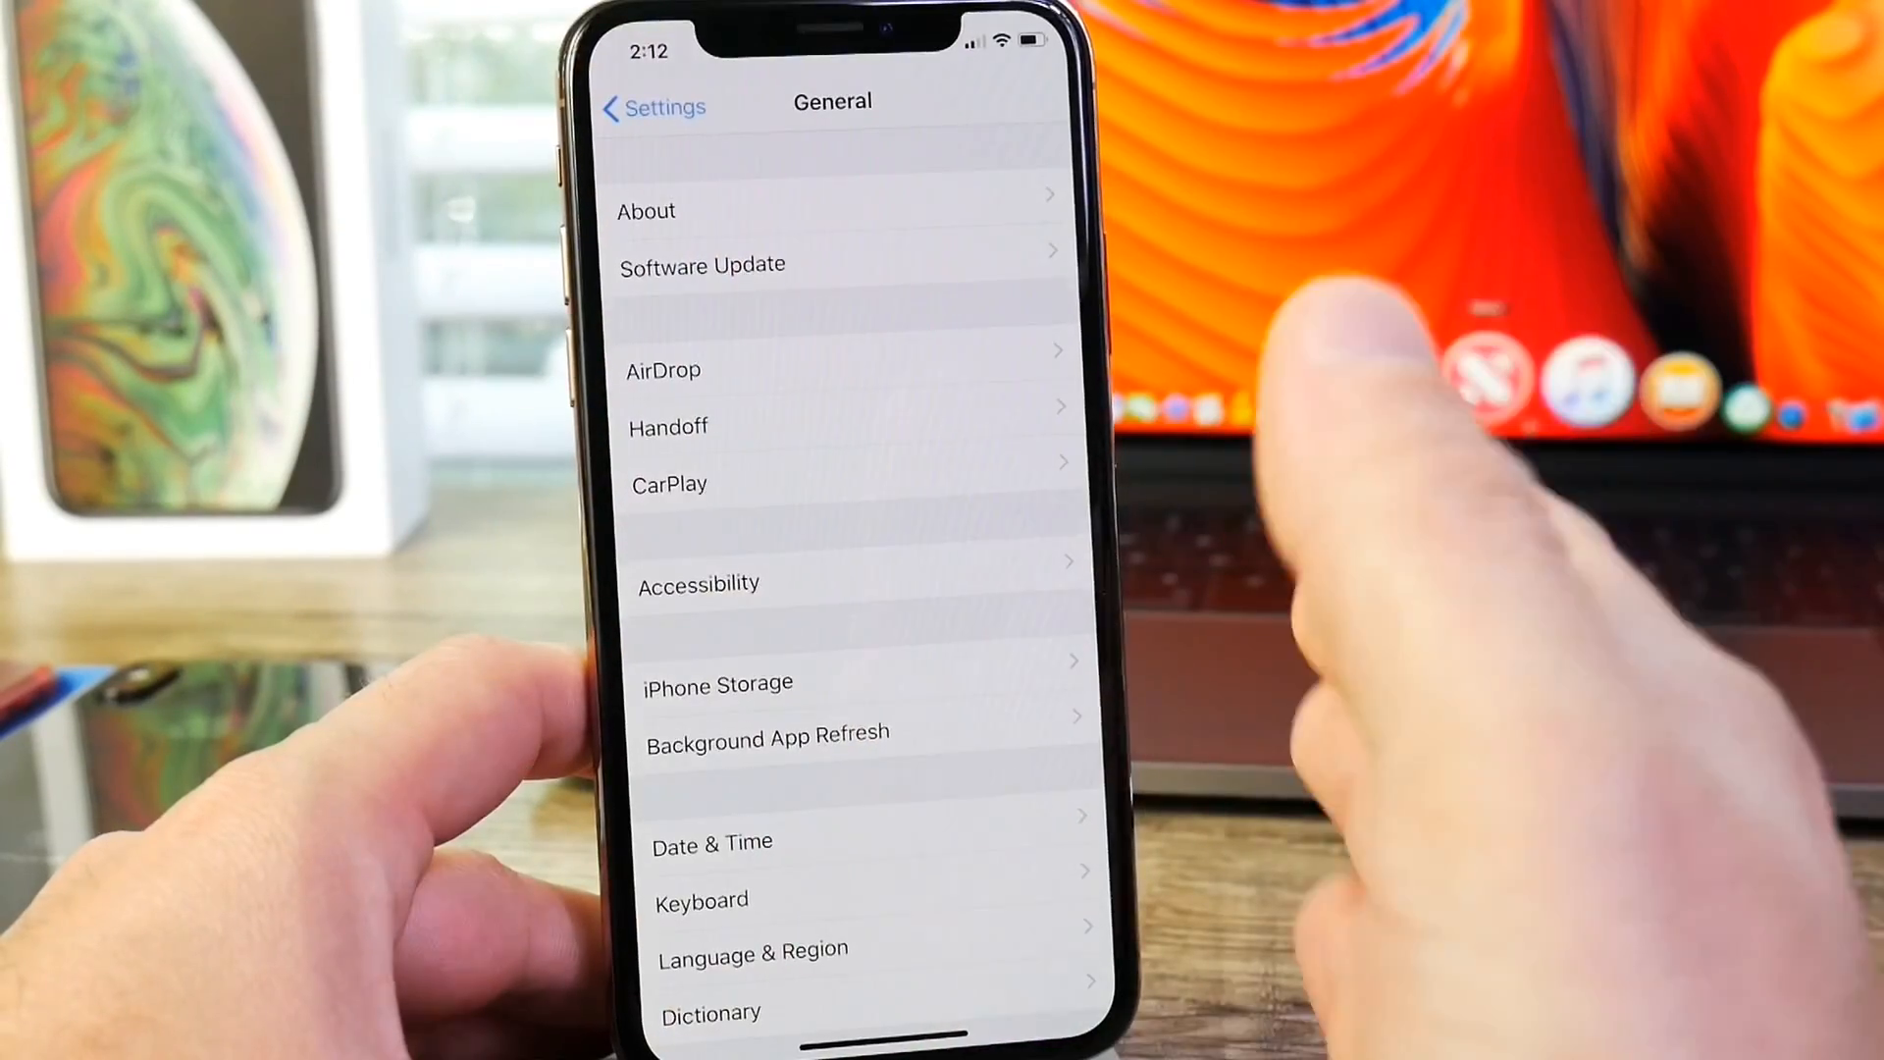
click(646, 210)
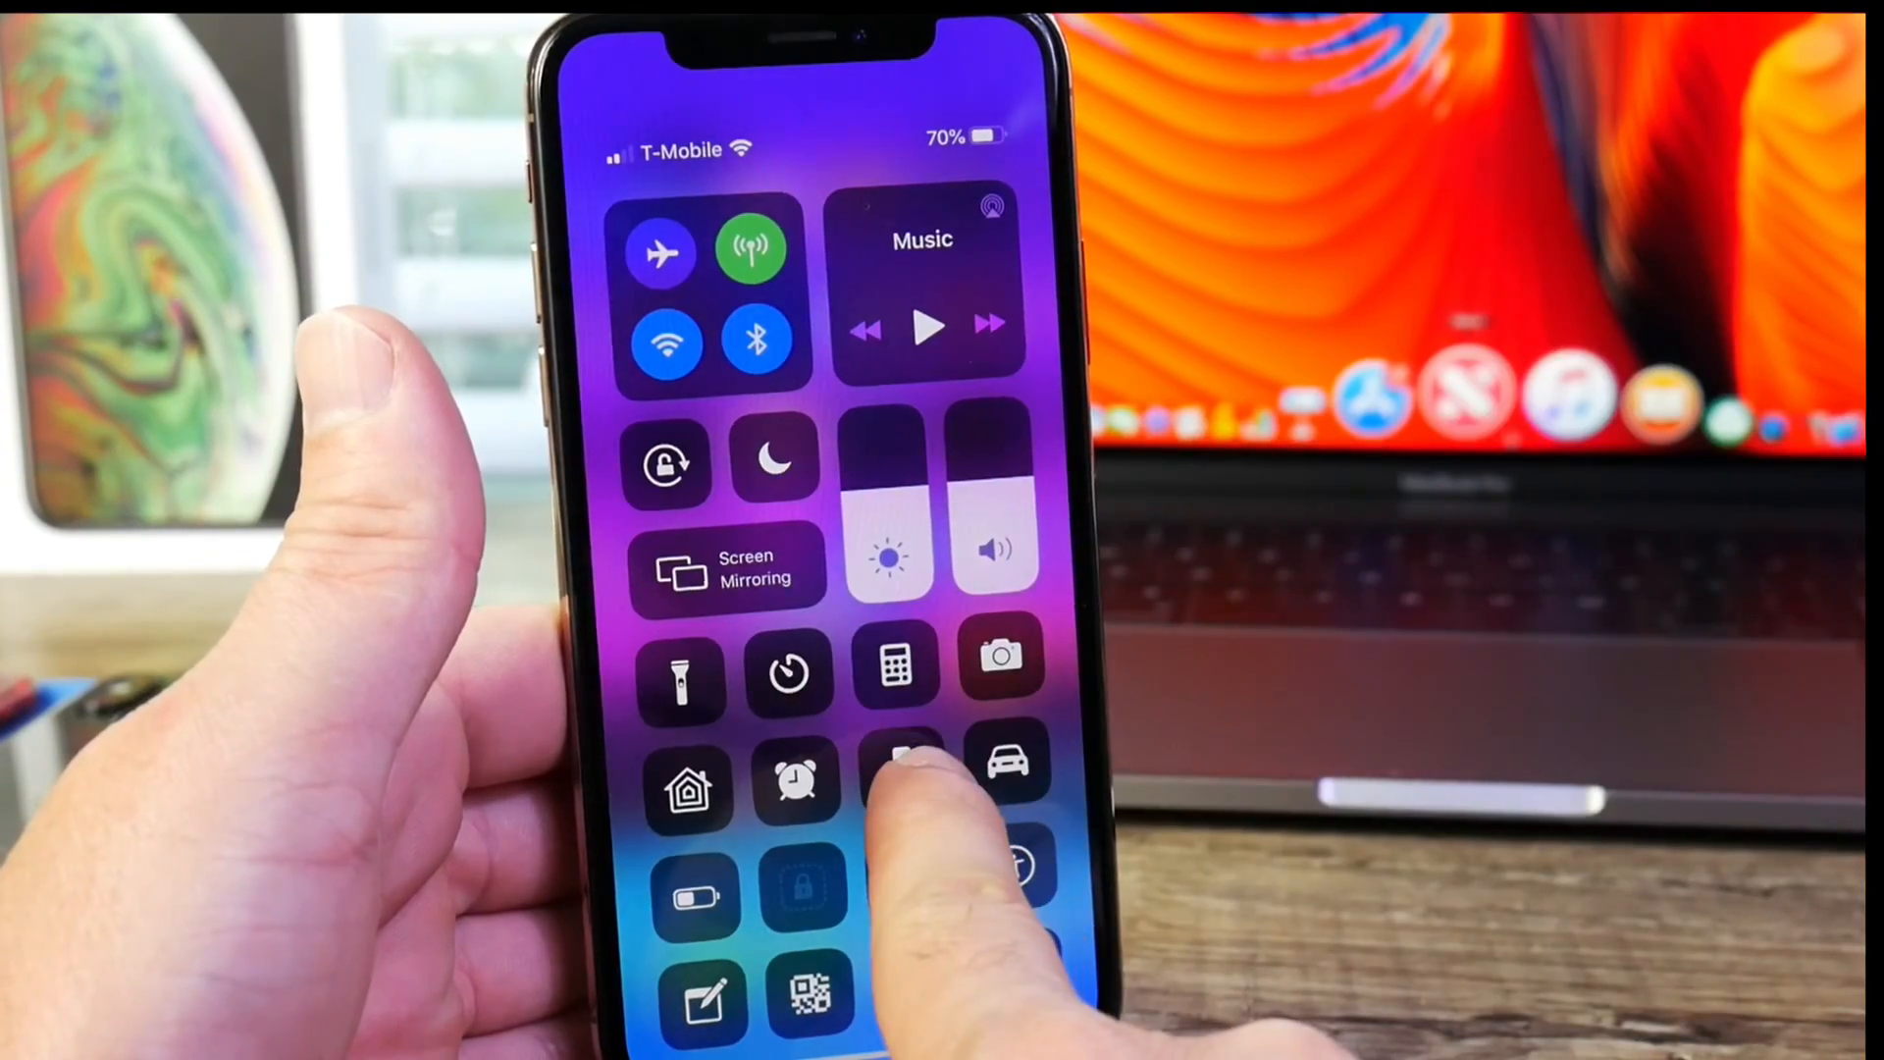
Step: Bring up the Apple TV Remote from Control Center
click(903, 781)
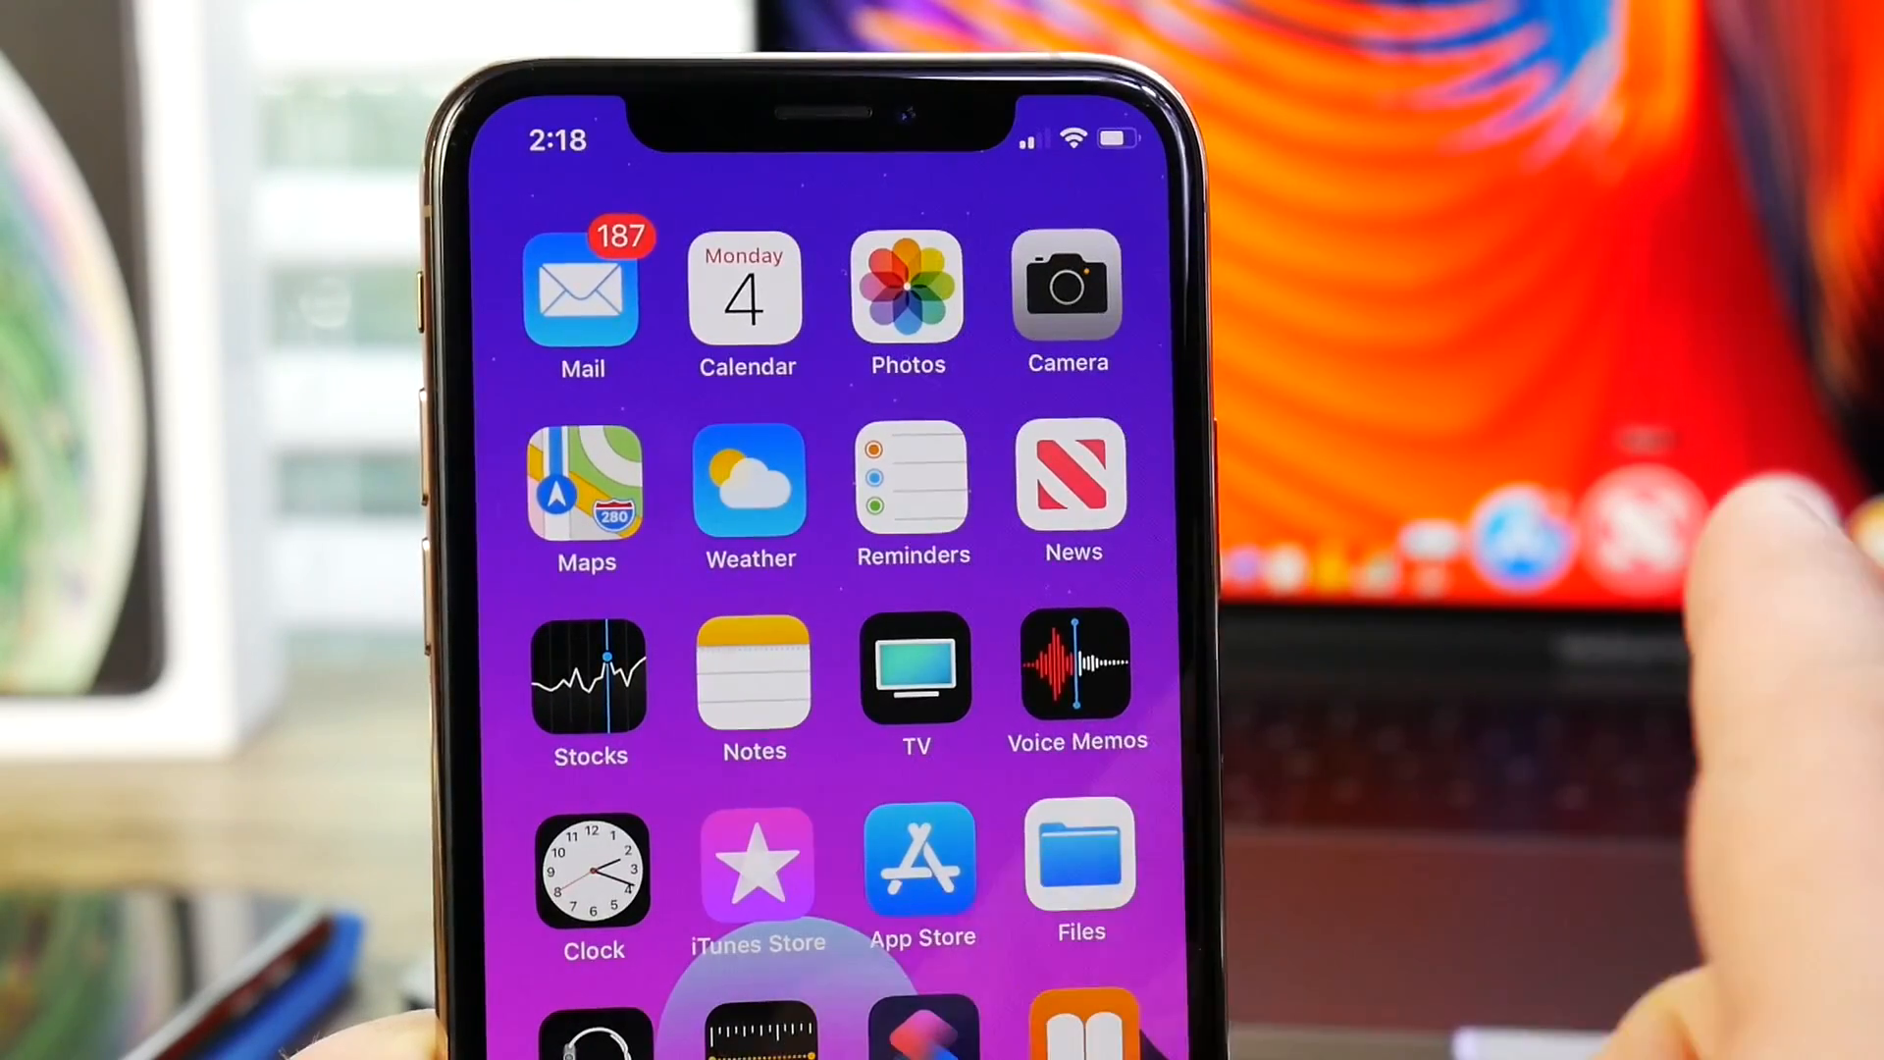
Step: Launch Geekbench from the Home Screen after viewing the new News icon
click(1072, 491)
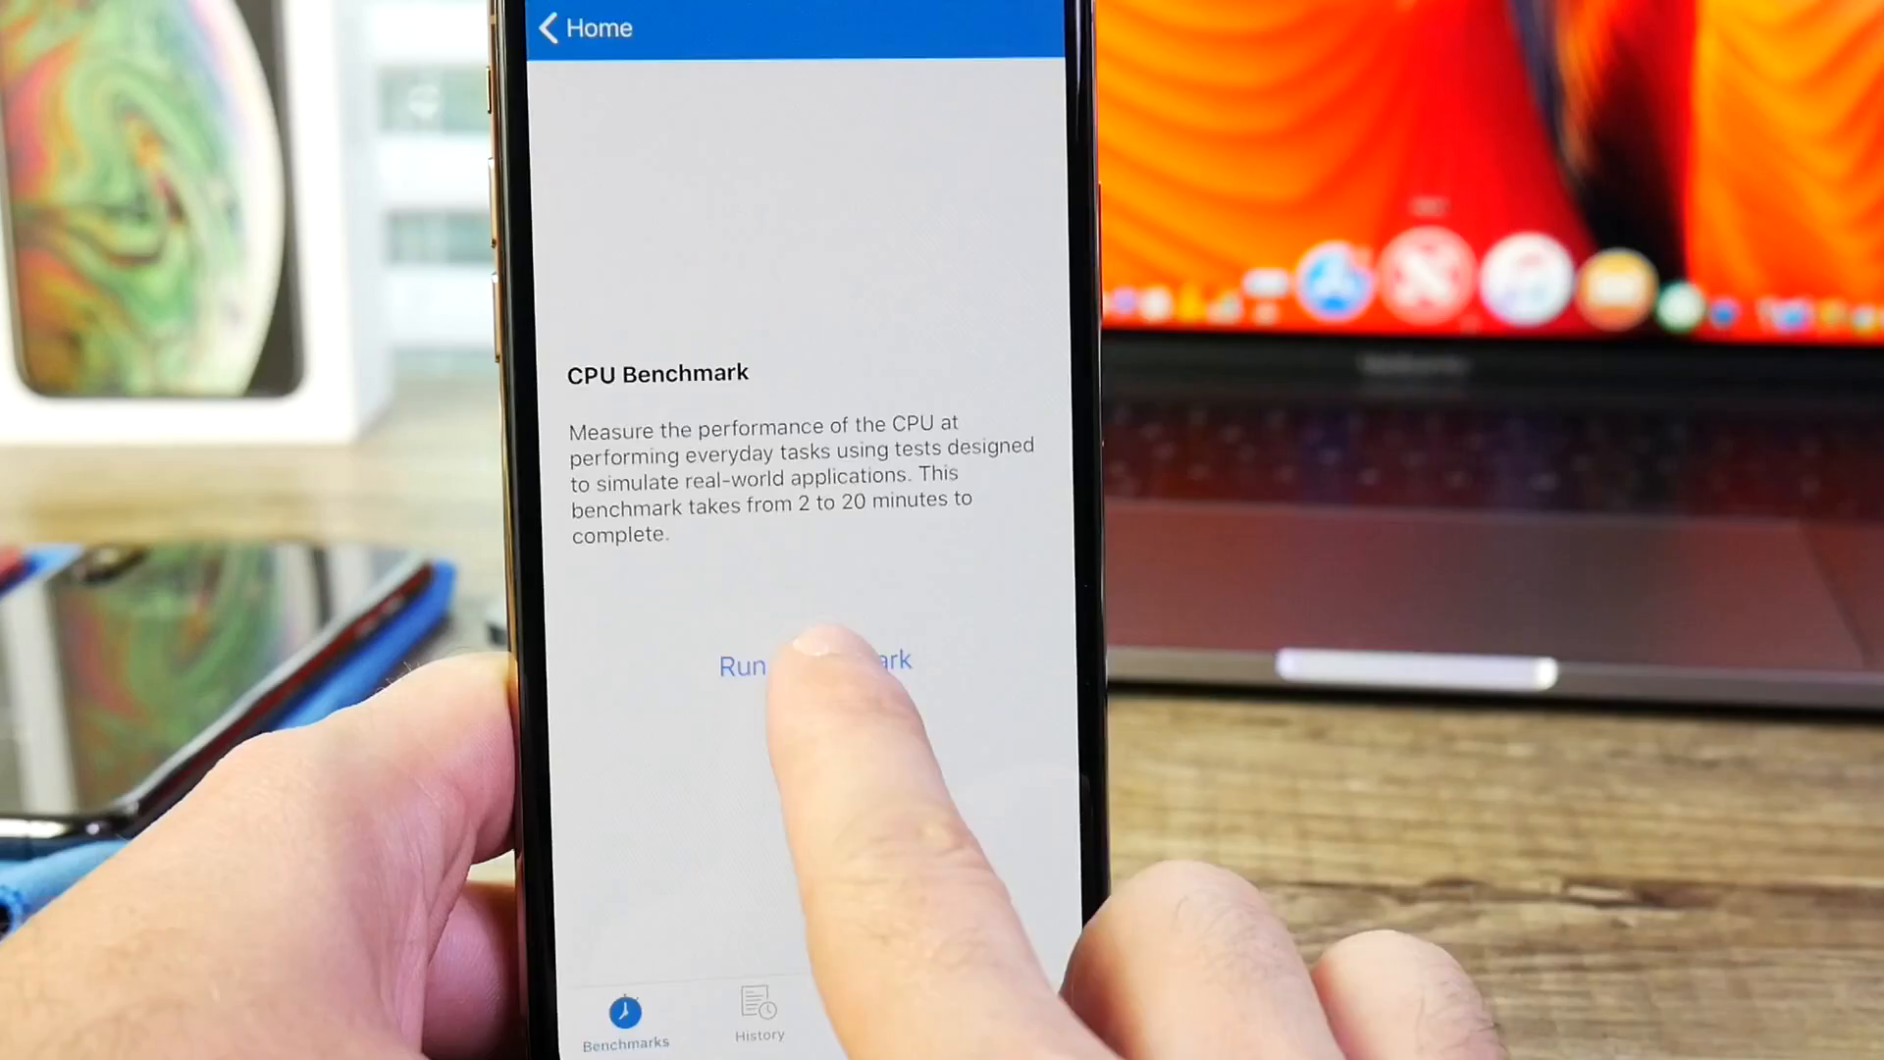
Step: Run the Geekbench CPU benchmark, then reopen Settings from the Home Screen
click(817, 665)
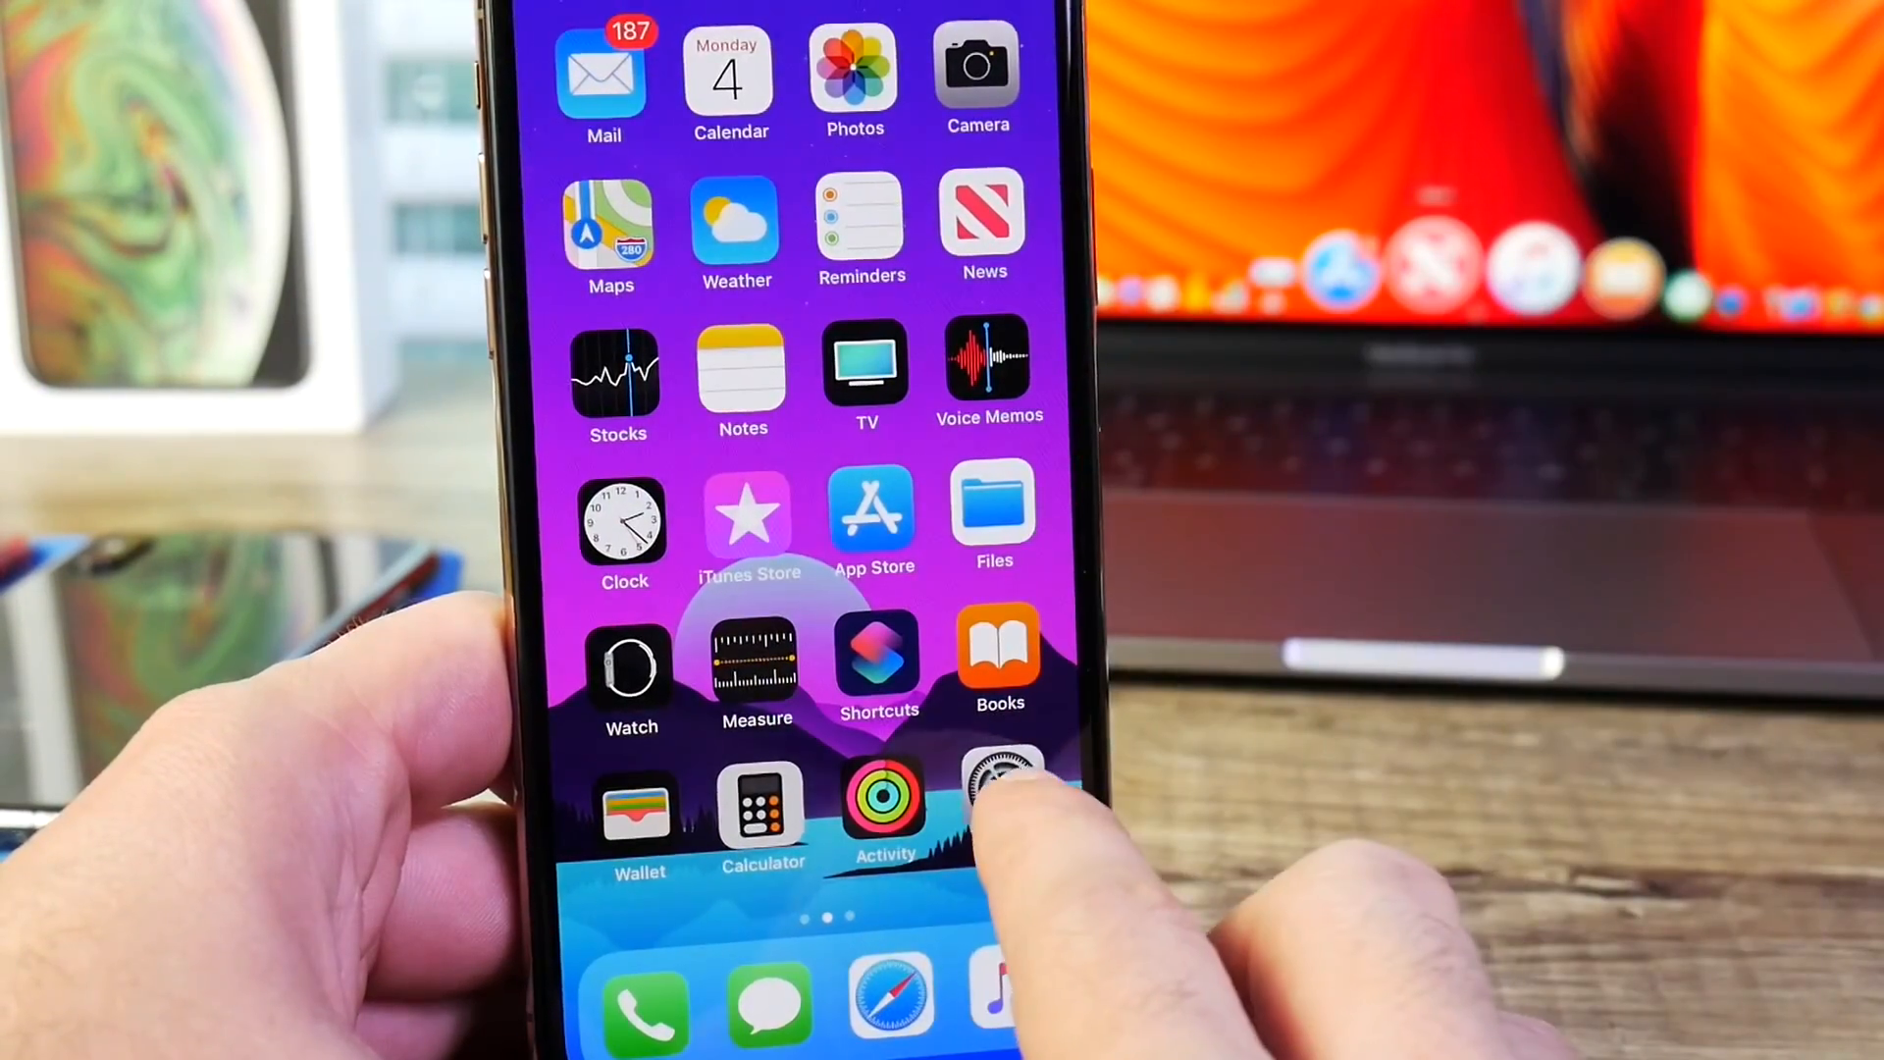
click(1001, 791)
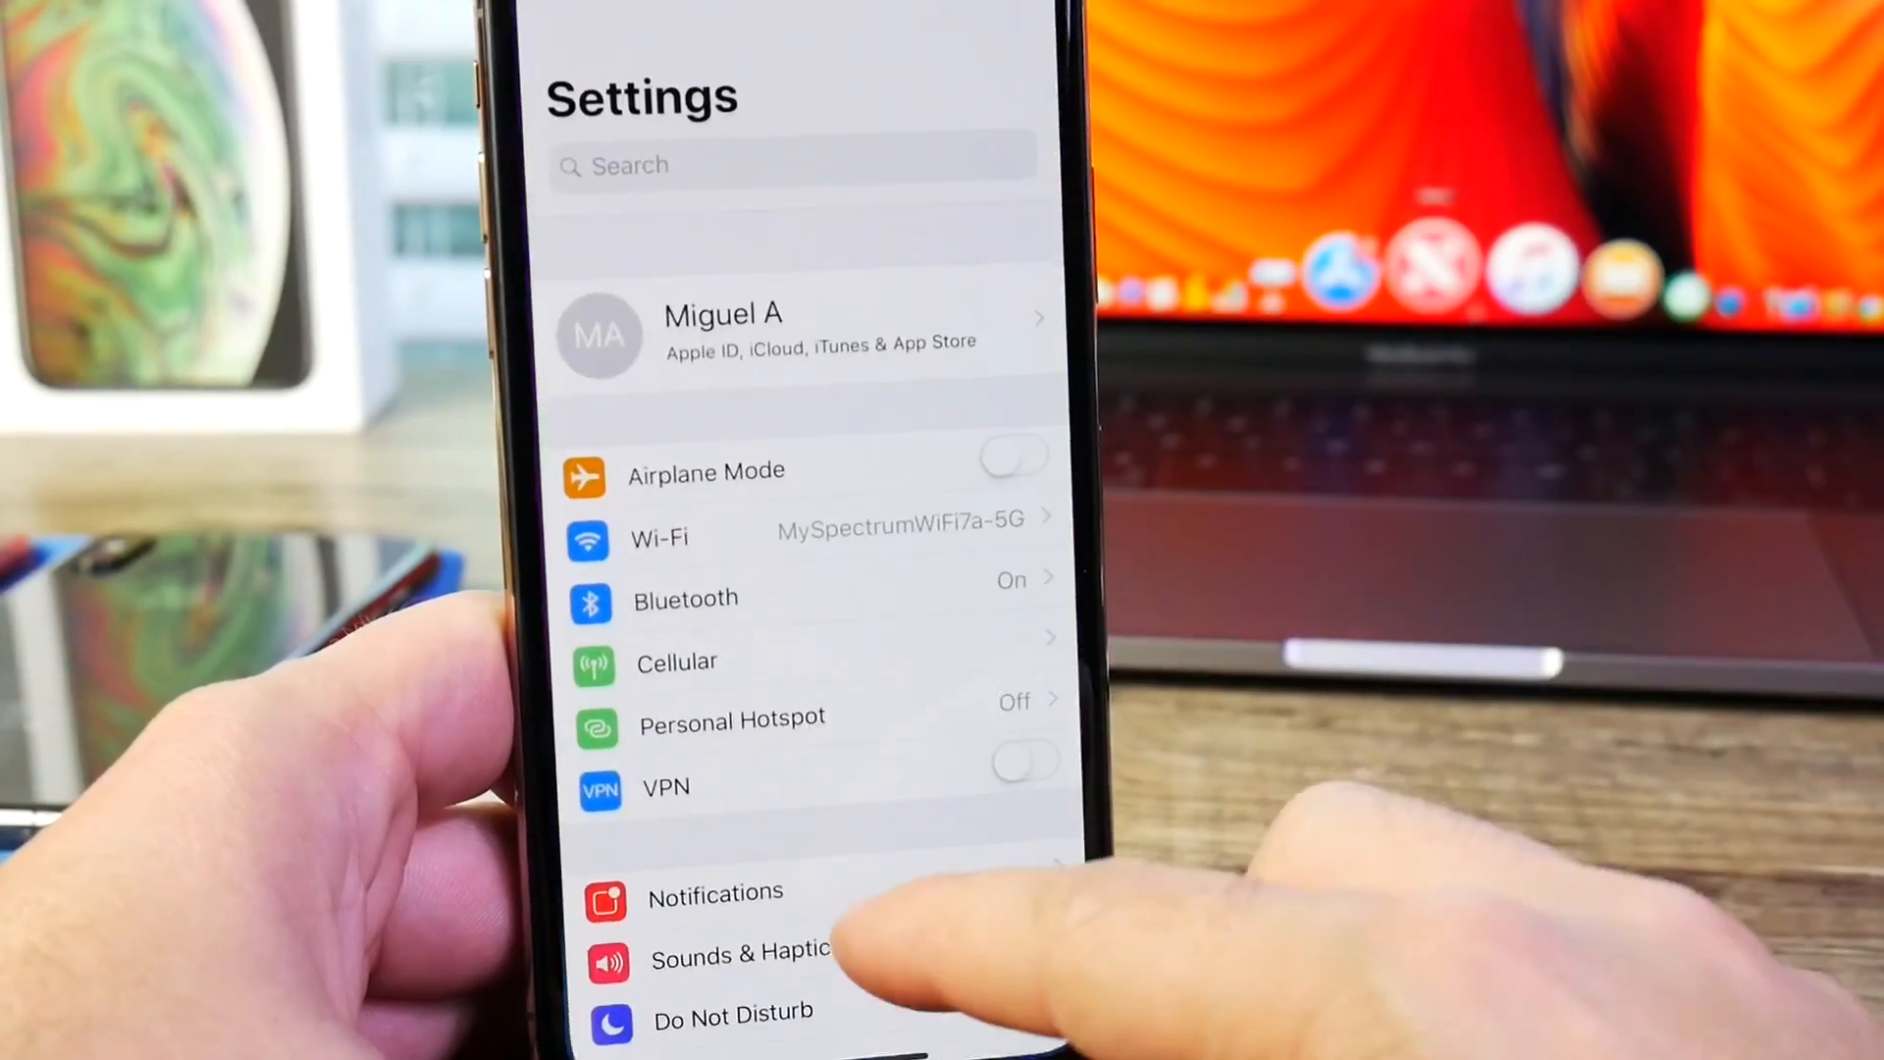